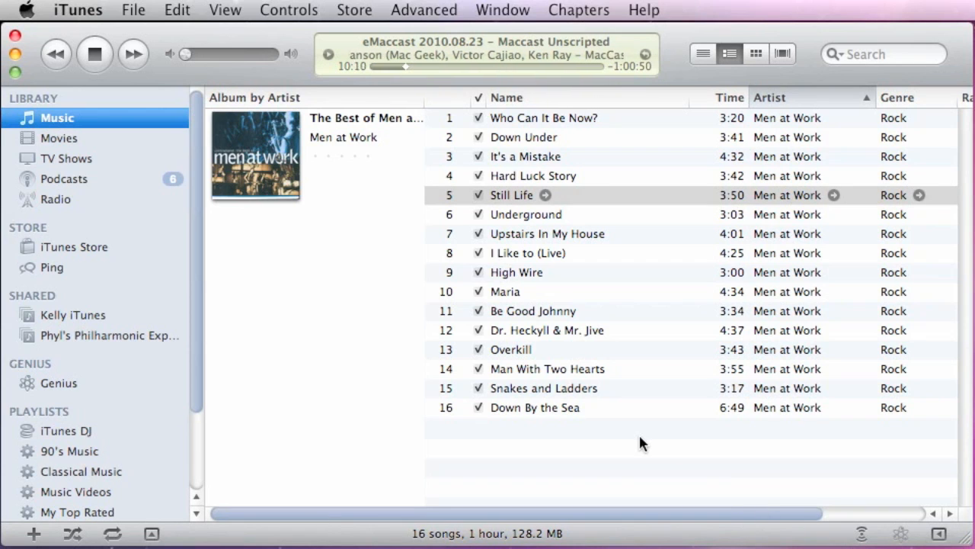
mouse_move(340, 320)
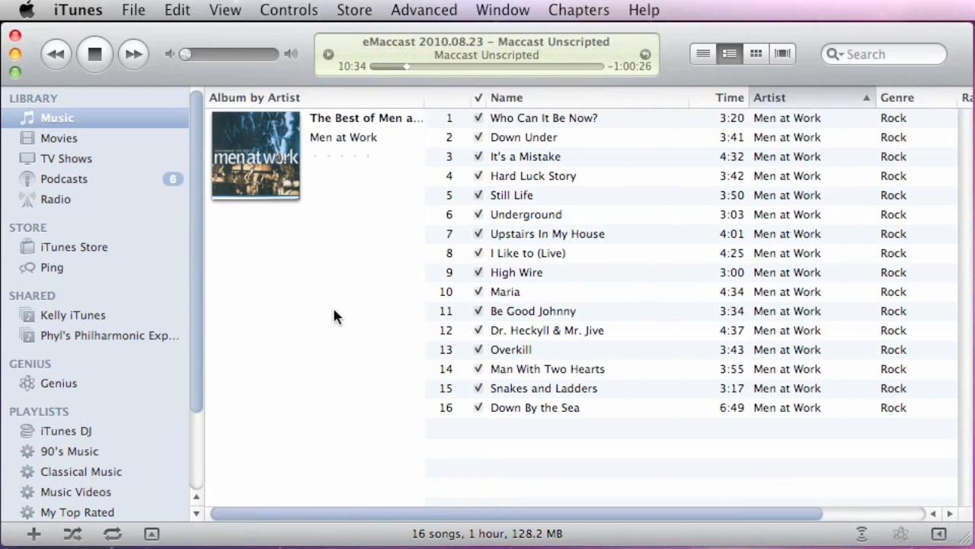
mouse_move(553, 221)
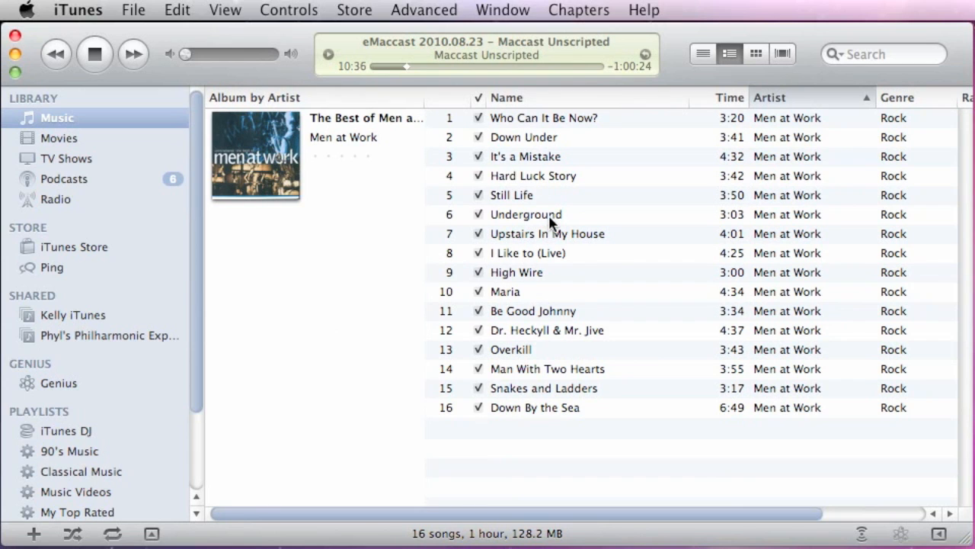
Follow 'It's a Mistake' arrow link to the Men at Work album store page, then show the Podcasts library.
left_click(526, 214)
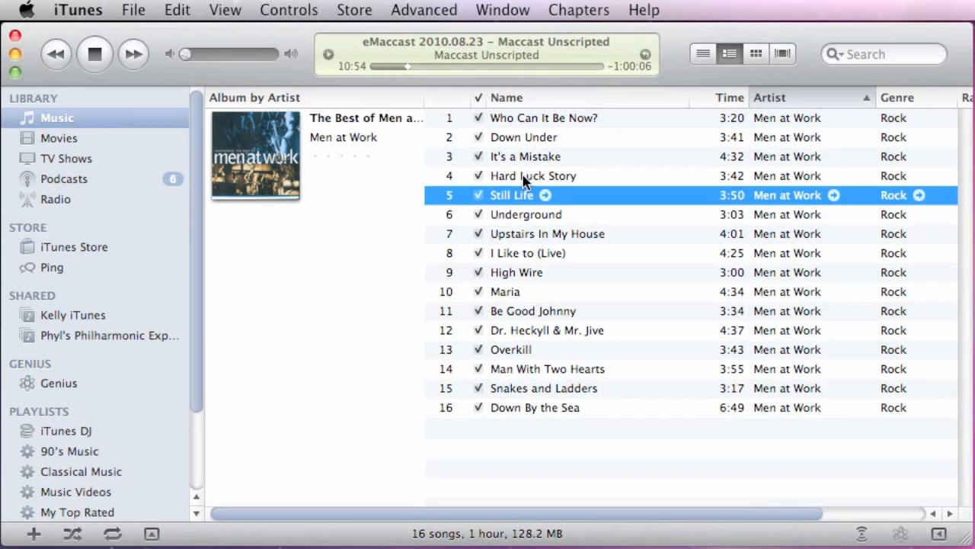
left_click(526, 156)
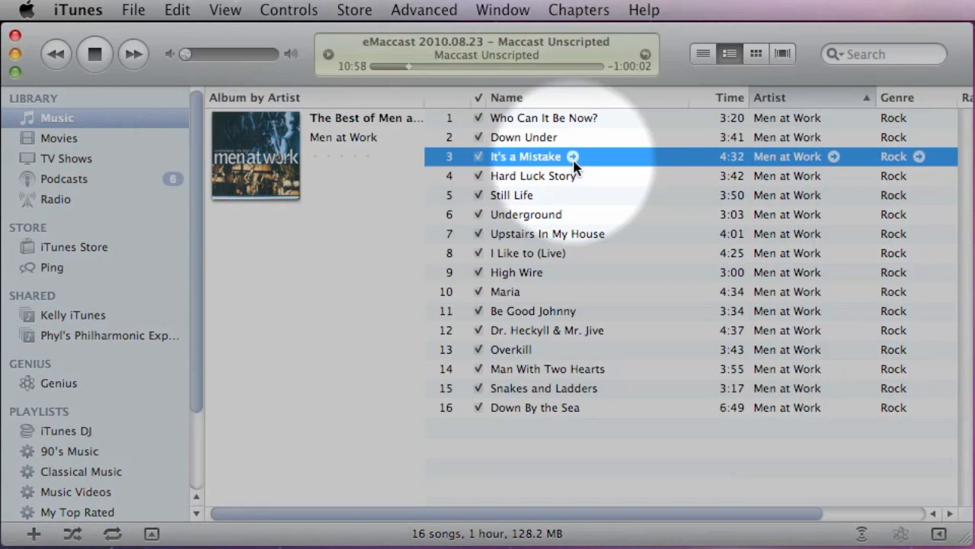
mouse_move(846, 175)
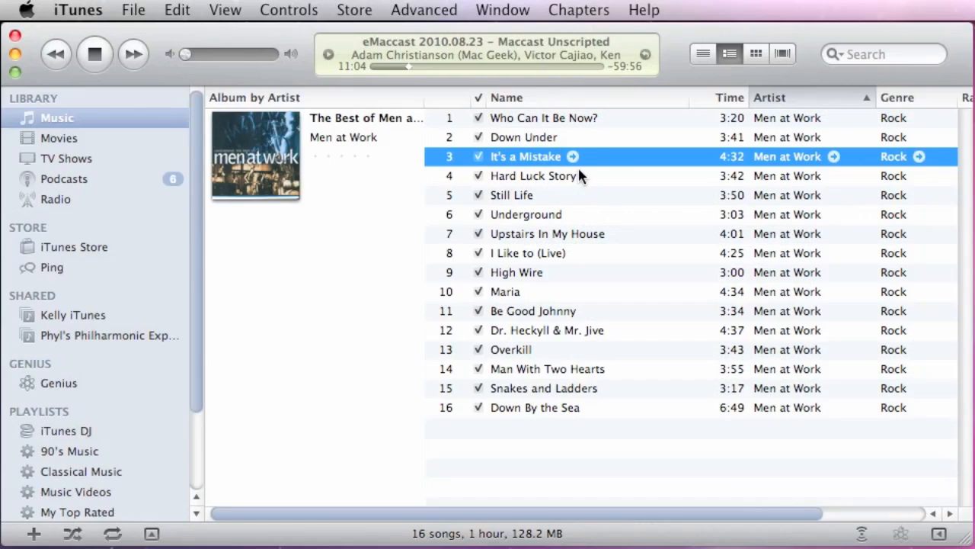
mouse_move(573, 160)
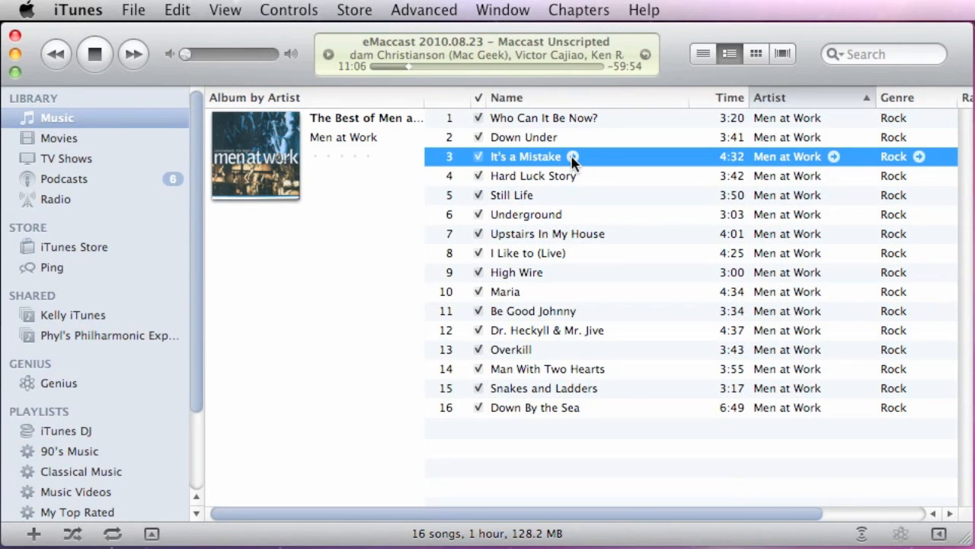
left_click(574, 156)
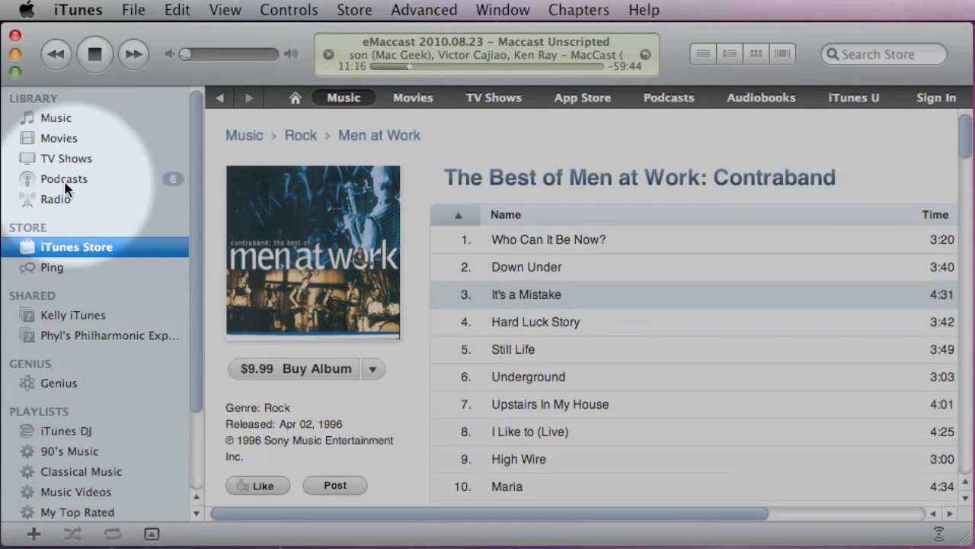
left_click(64, 178)
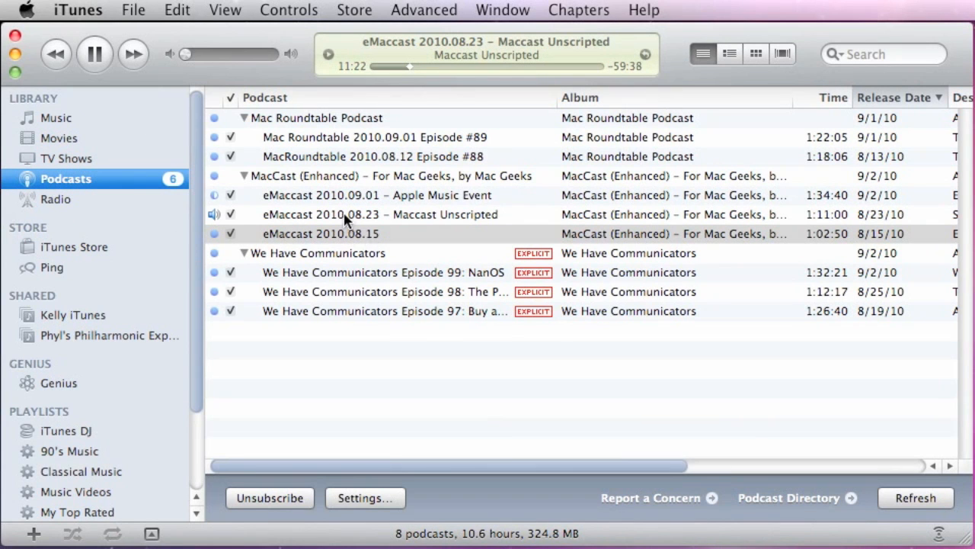
left_click(380, 215)
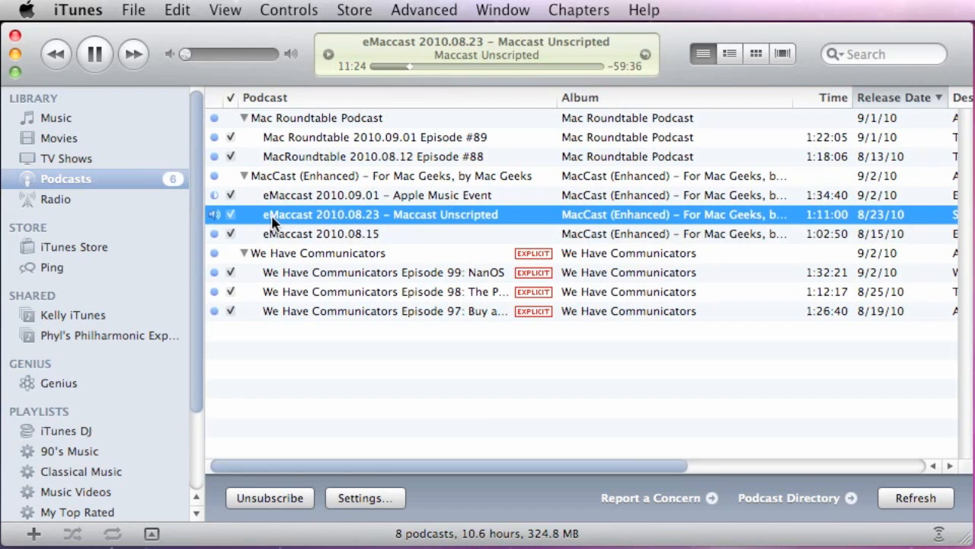
mouse_move(552, 223)
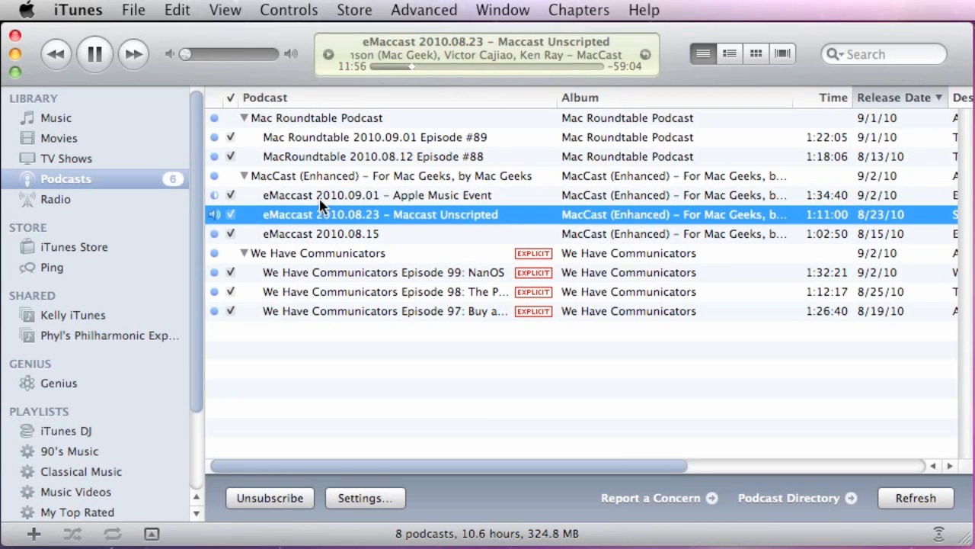
Play the Apple Music Event episode and find the MacCast podcast in the iTunes Store.
double_click(377, 195)
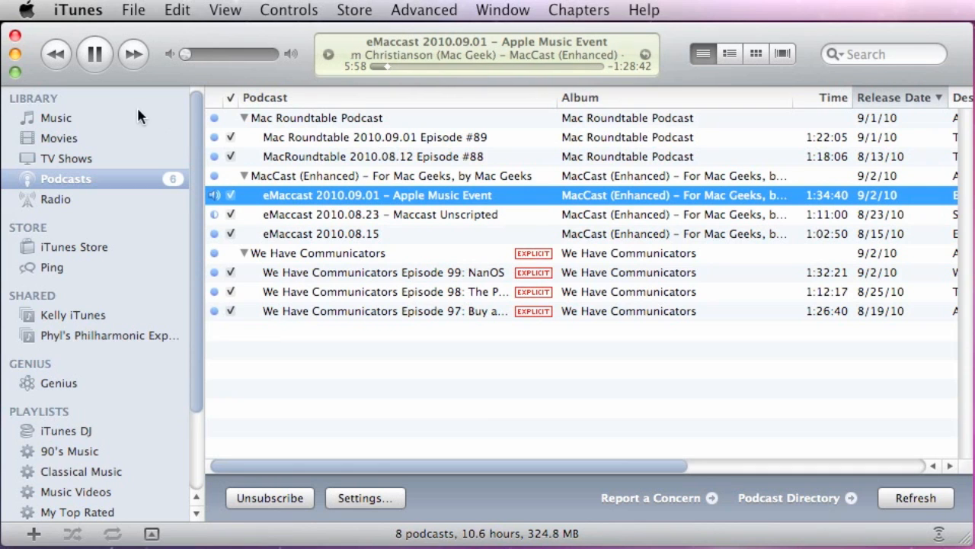
mouse_move(423, 118)
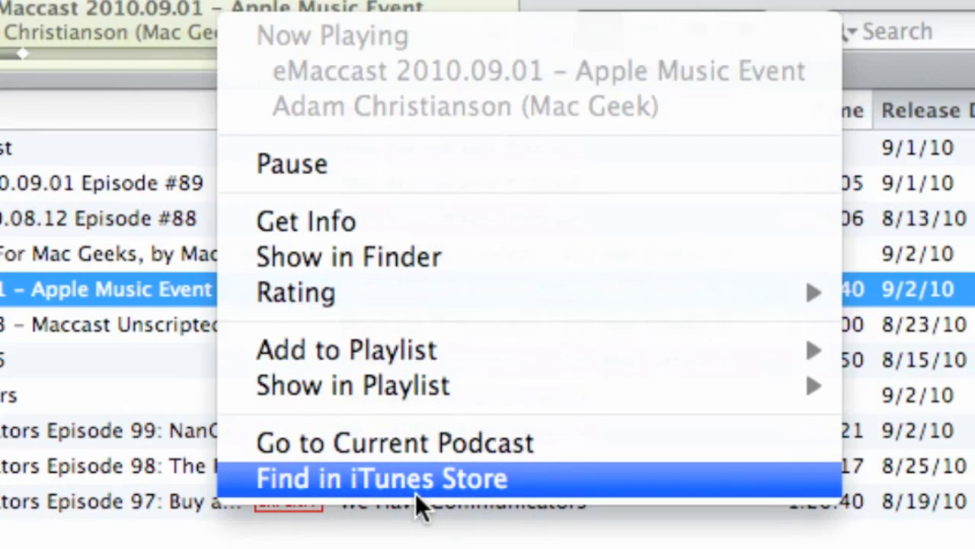
left_click(381, 478)
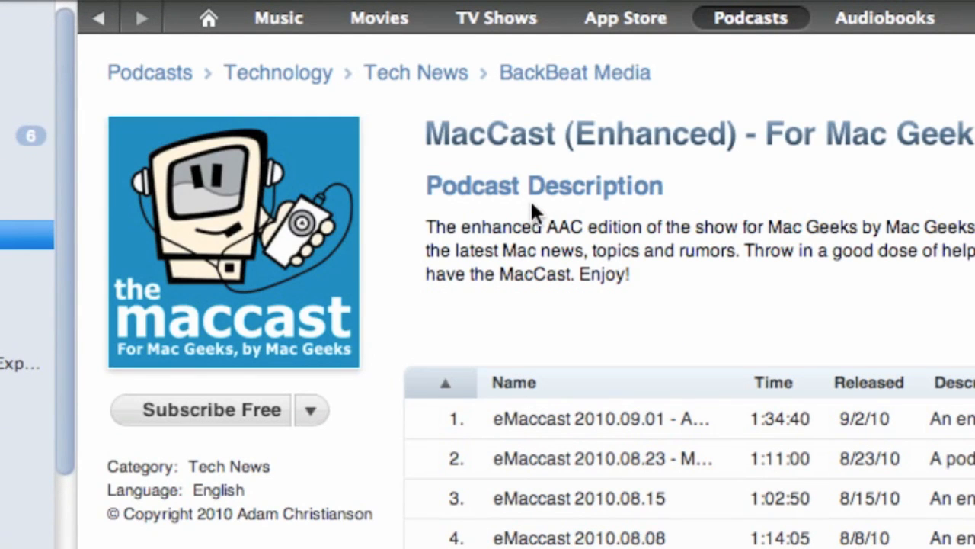
mouse_move(539, 215)
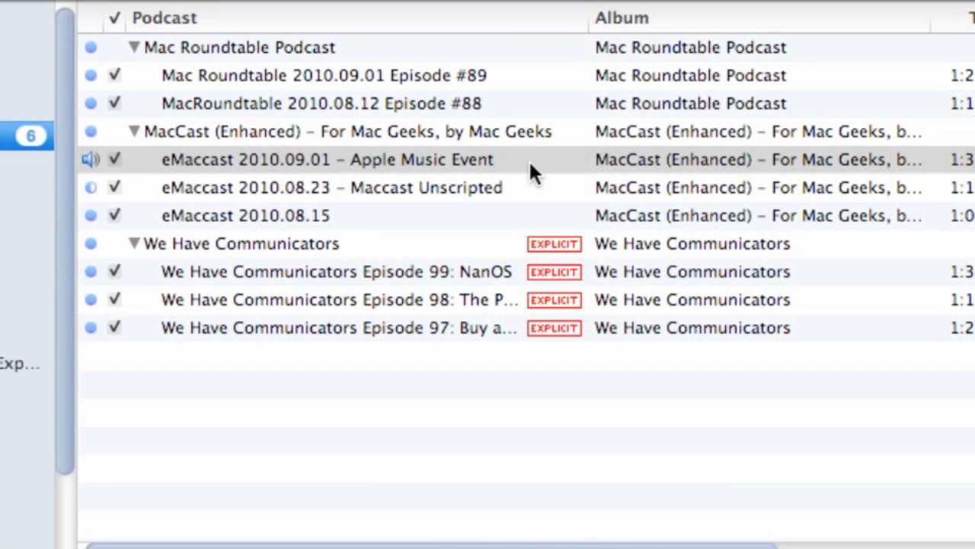
mouse_move(202, 327)
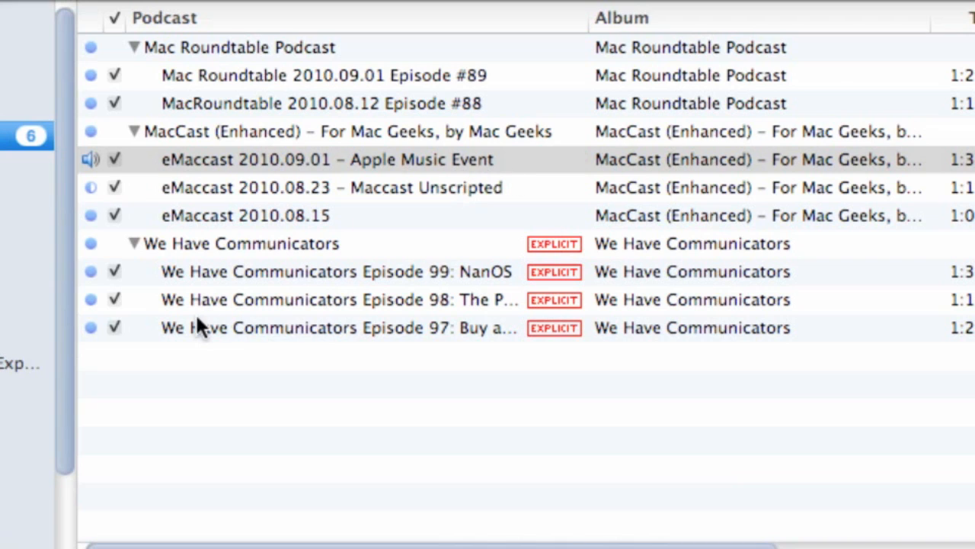
mouse_move(232, 316)
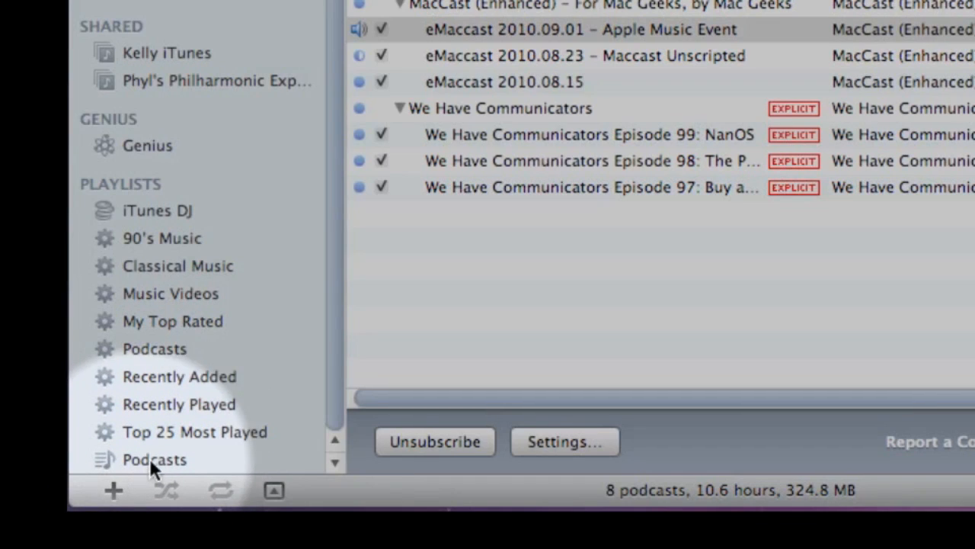
mouse_move(160, 469)
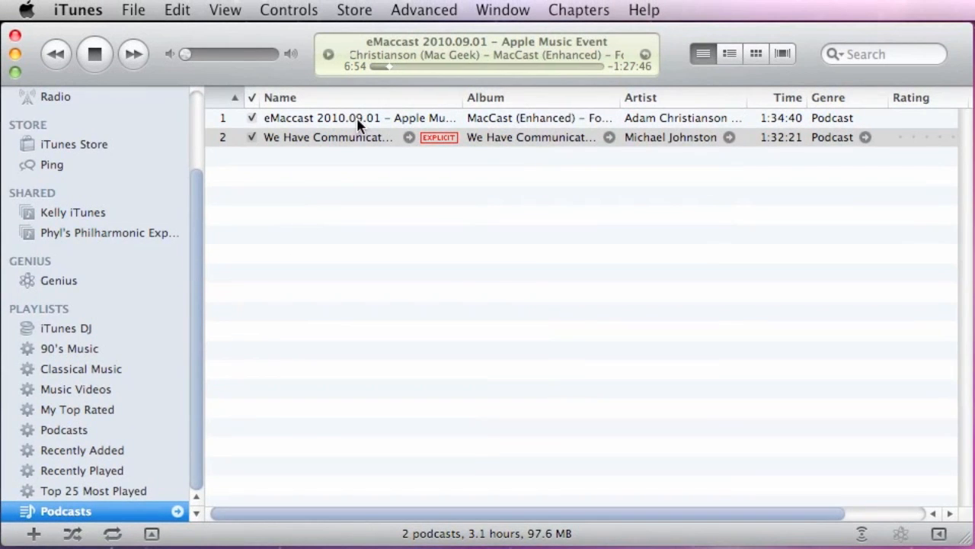
From the We Have Communicators episode row, jump to its podcast page in the iTunes Store.
left_click(329, 137)
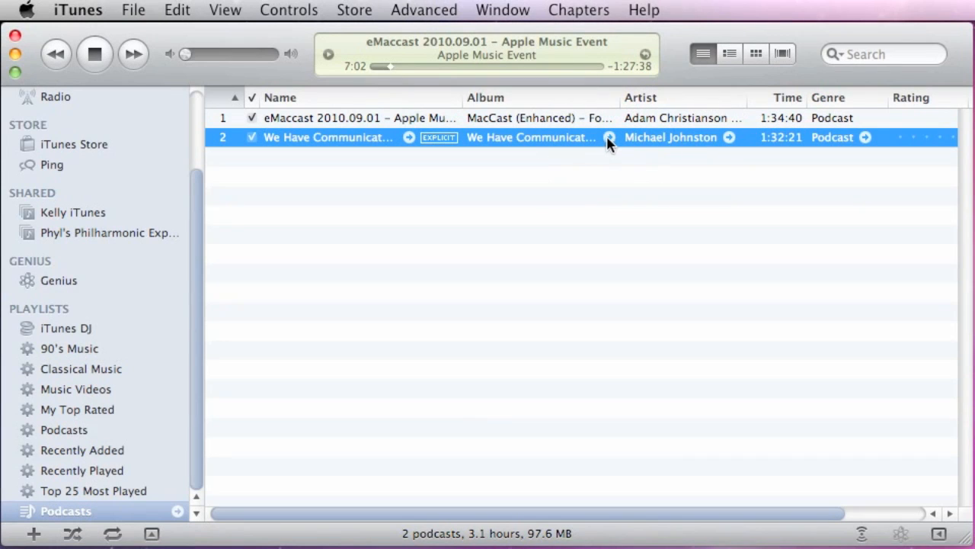
left_click(74, 144)
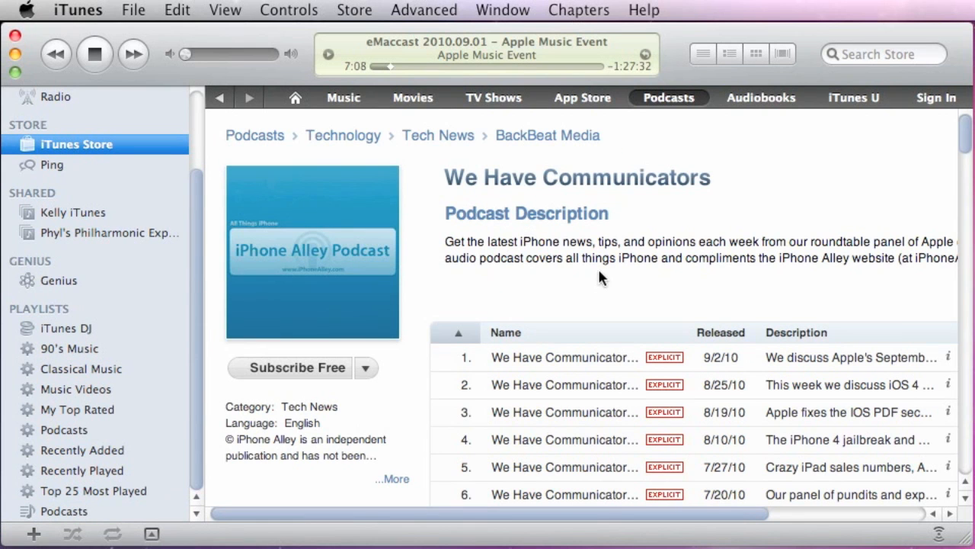
mouse_move(415, 329)
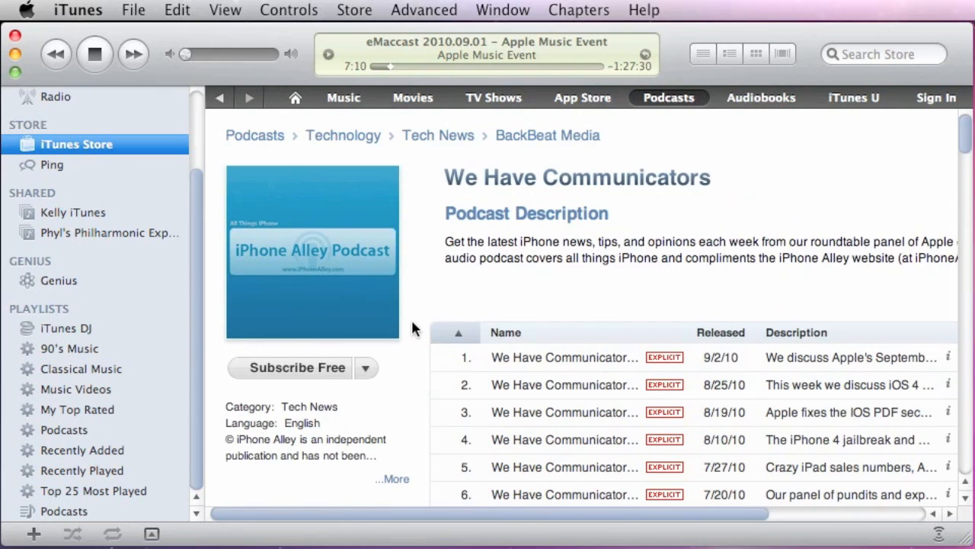
mouse_move(332, 355)
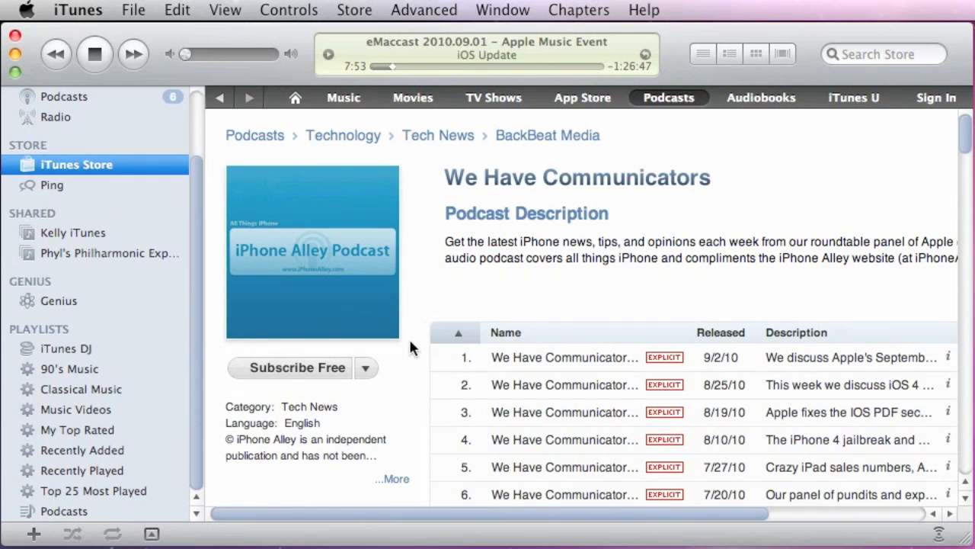
mouse_move(204, 364)
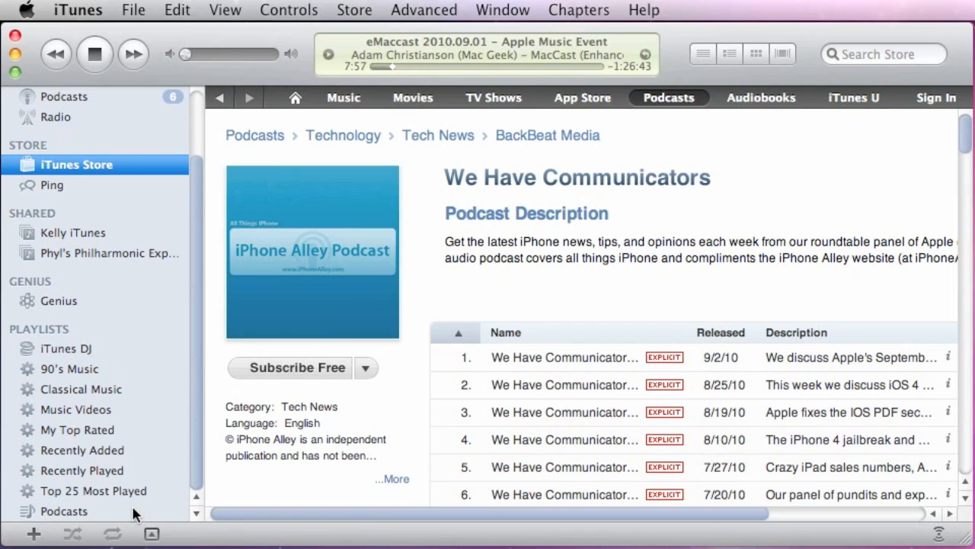
From MacRoundtable Episode #88 in the Podcasts playlist, jump to the Mac Roundtable Podcast store page.
left_click(64, 510)
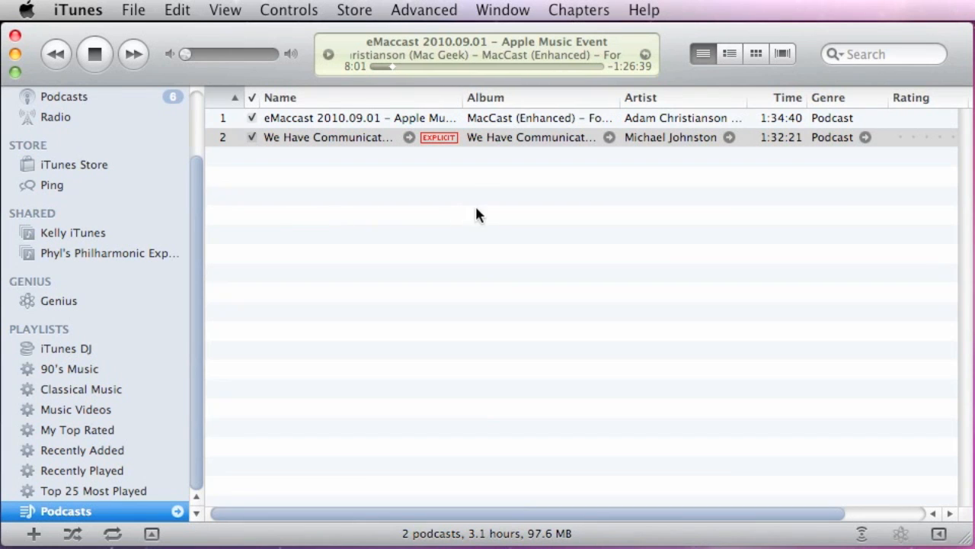
mouse_move(187, 231)
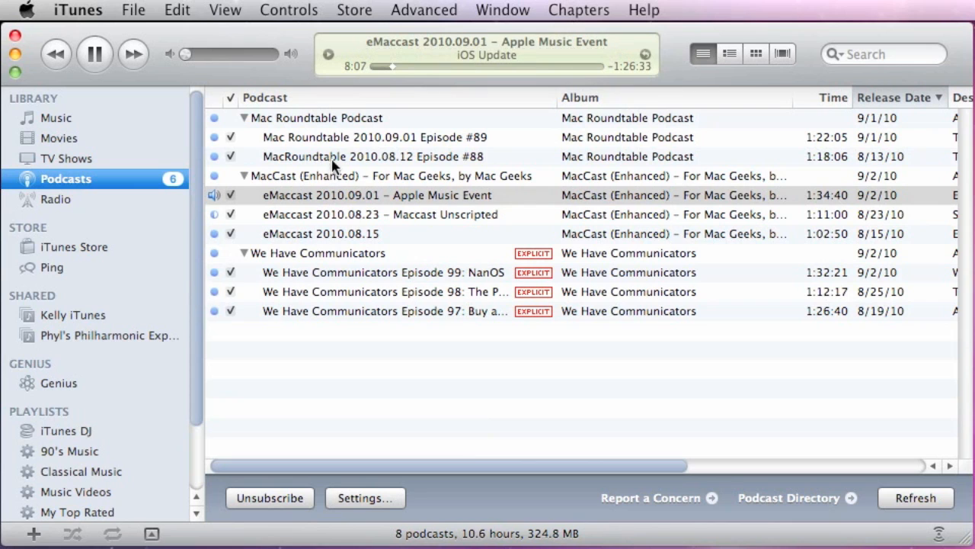
left_click(372, 157)
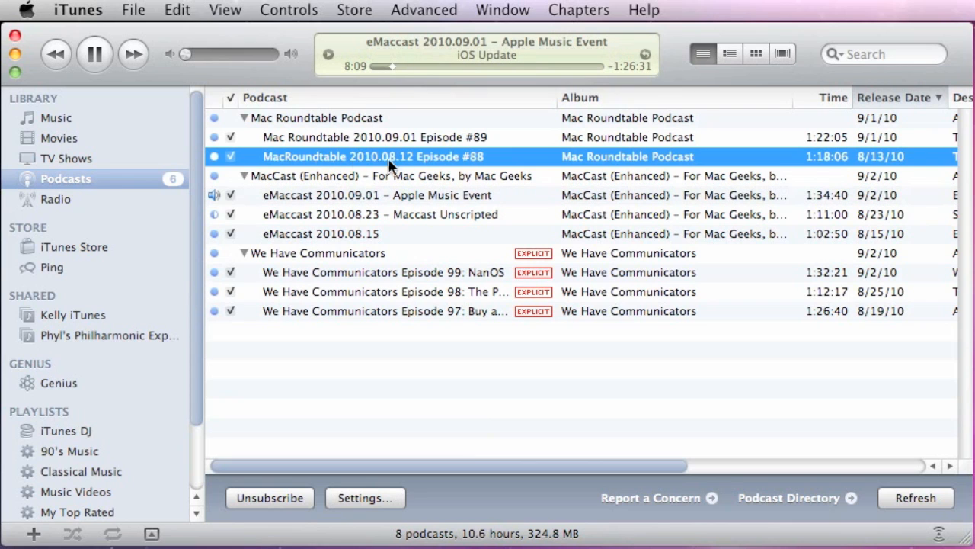
mouse_move(196, 281)
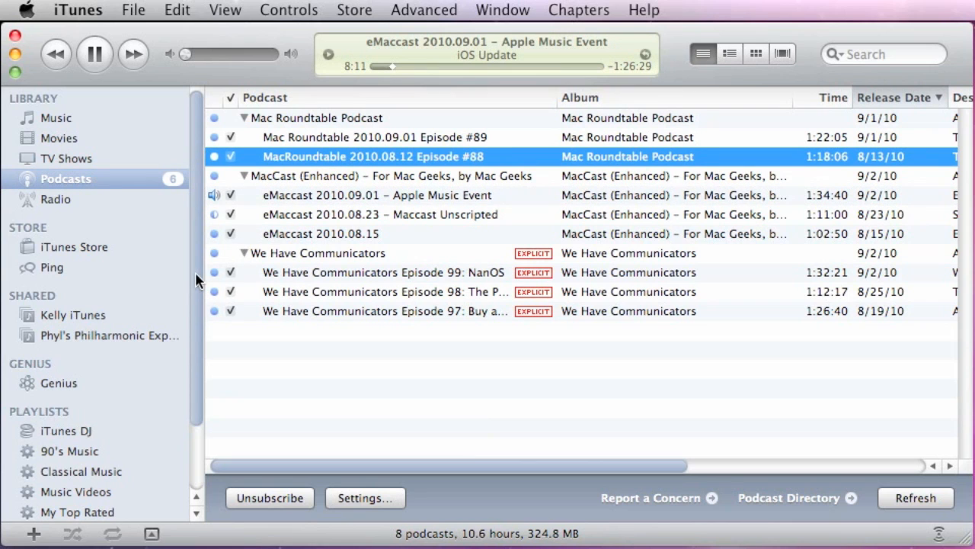
mouse_move(196, 186)
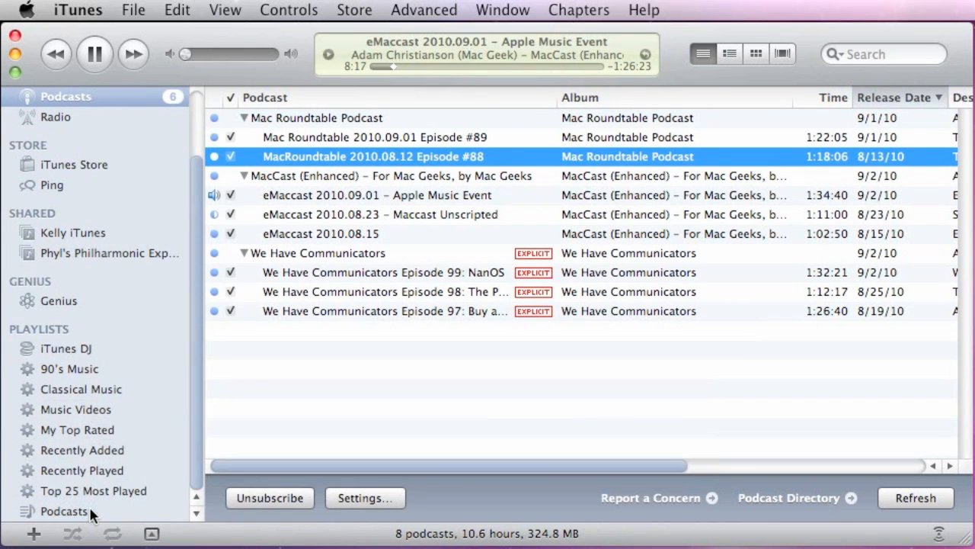
left_click(65, 510)
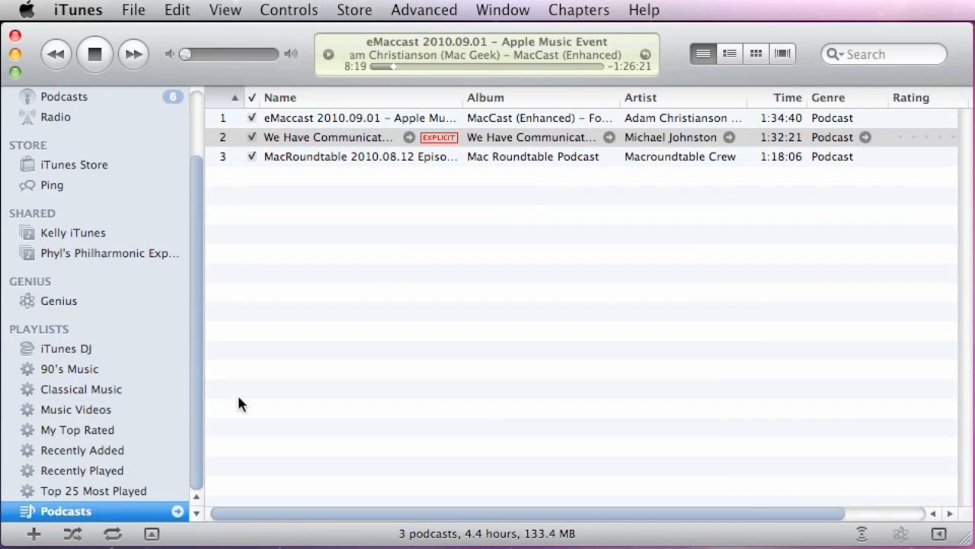
left_click(343, 156)
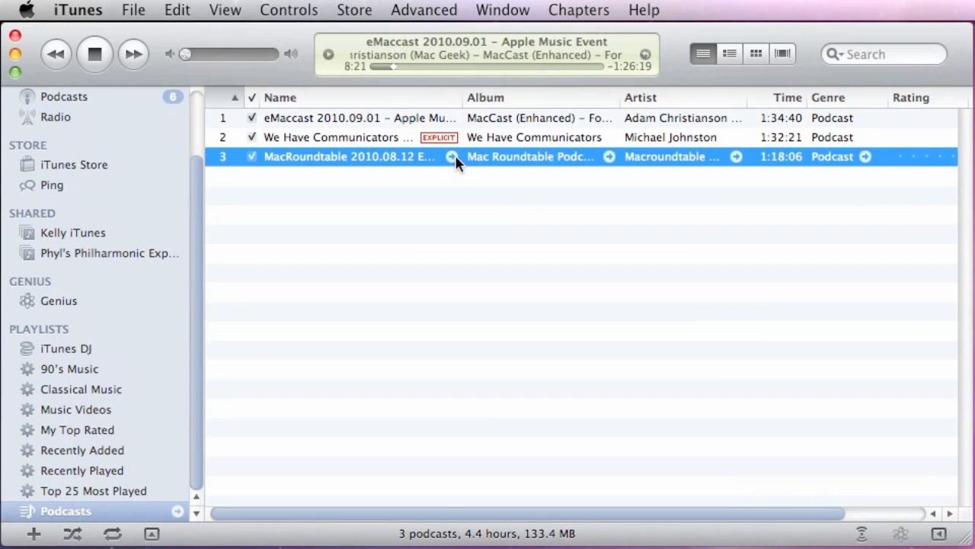
left_click(75, 165)
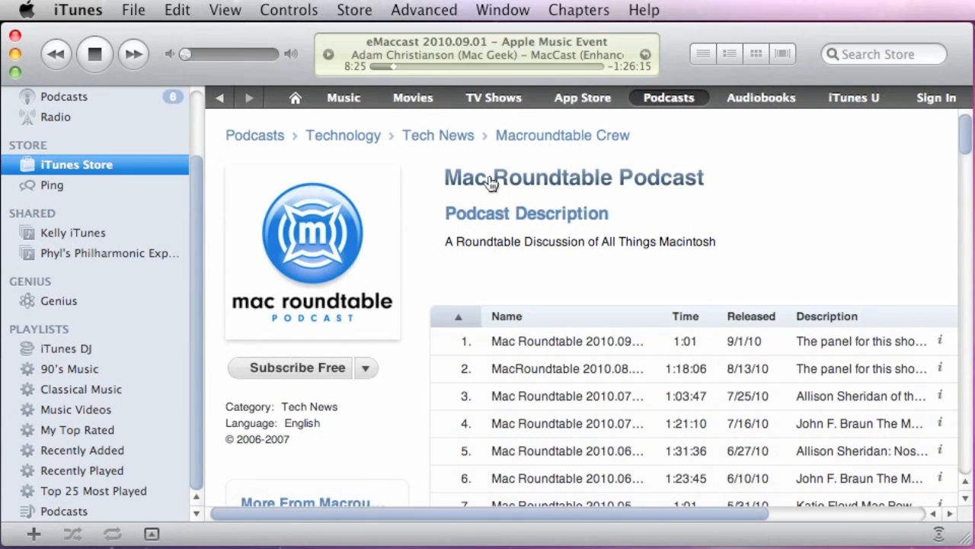
mouse_move(186, 274)
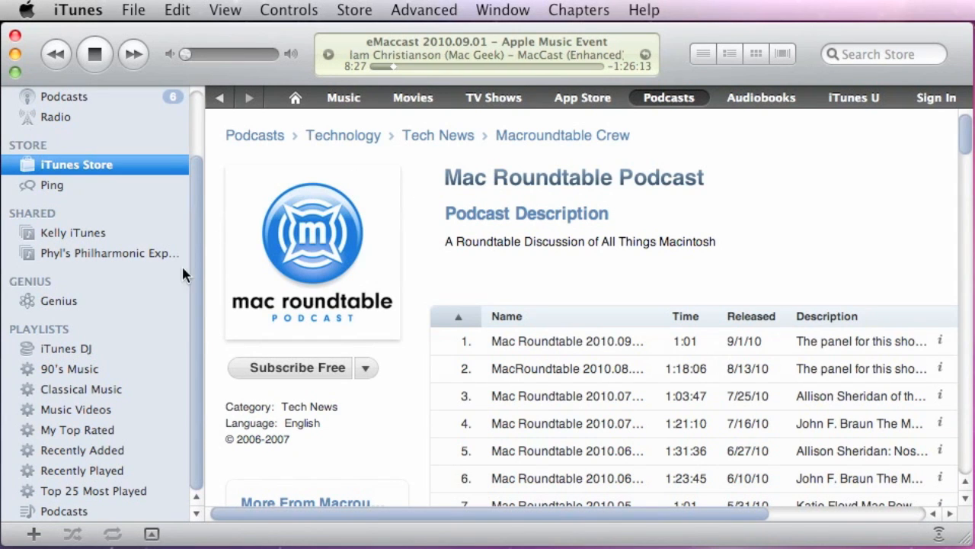
mouse_move(133, 391)
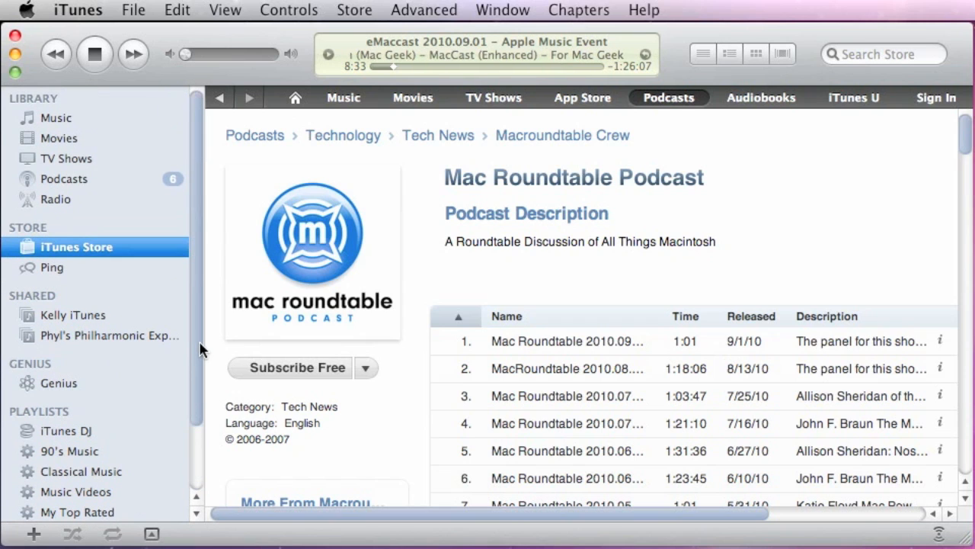
mouse_move(175, 93)
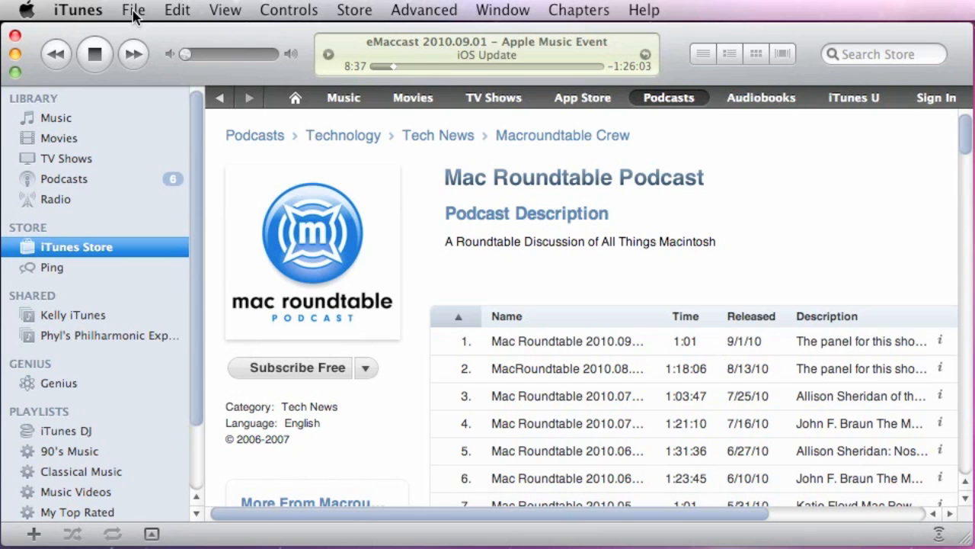
Start a new smart playlist via File > New Smart Playlist.
left_click(133, 10)
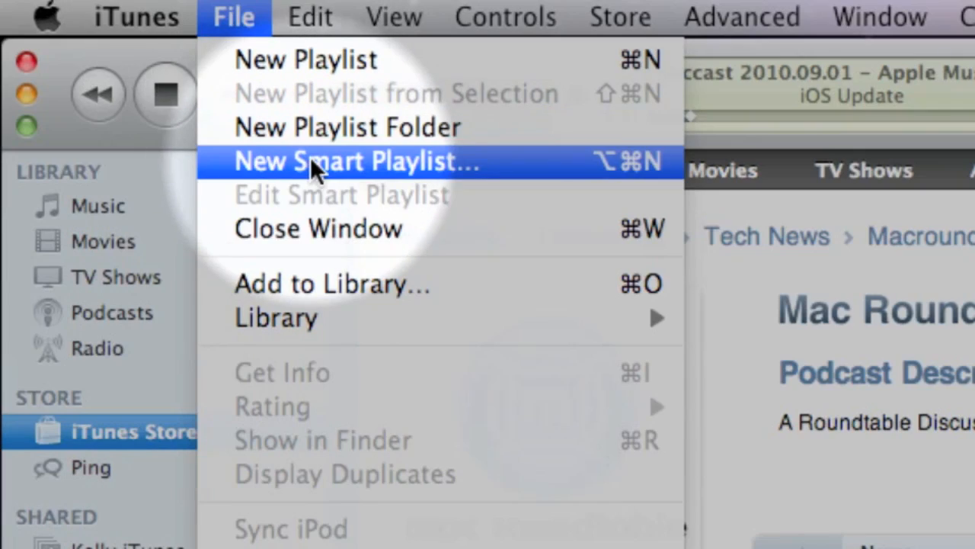
left_click(356, 161)
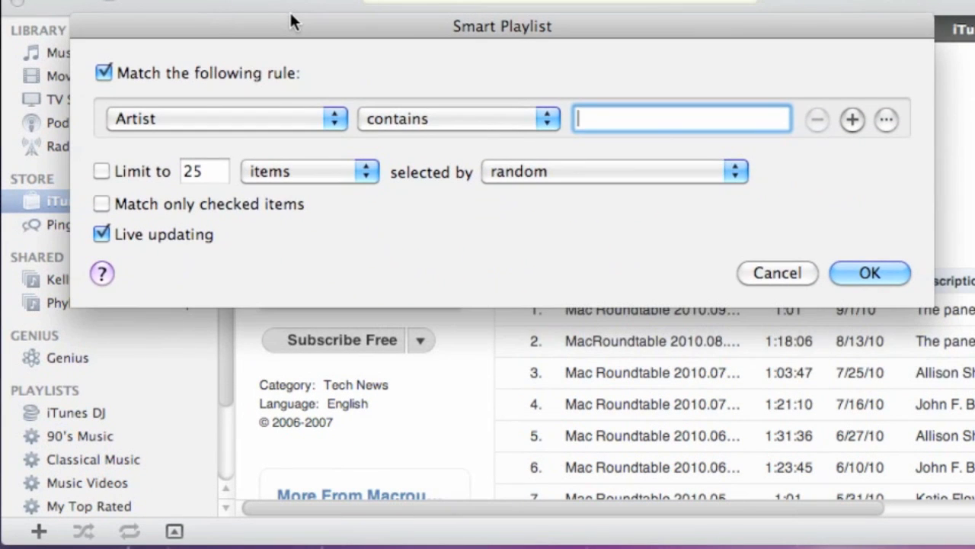
Set the rule to Media Kind is Podcast and create the smart playlist with OK.
left_click(221, 118)
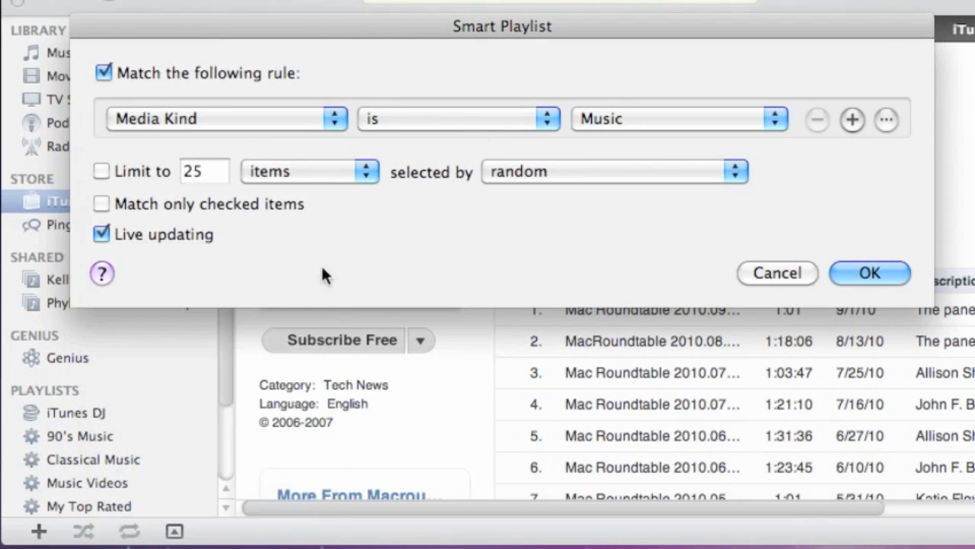
mouse_move(557, 132)
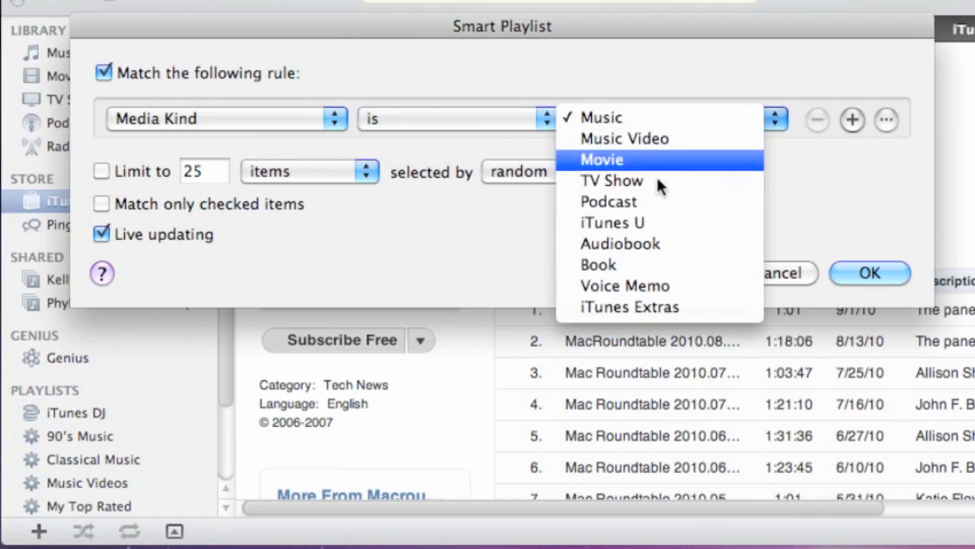
mouse_move(636, 217)
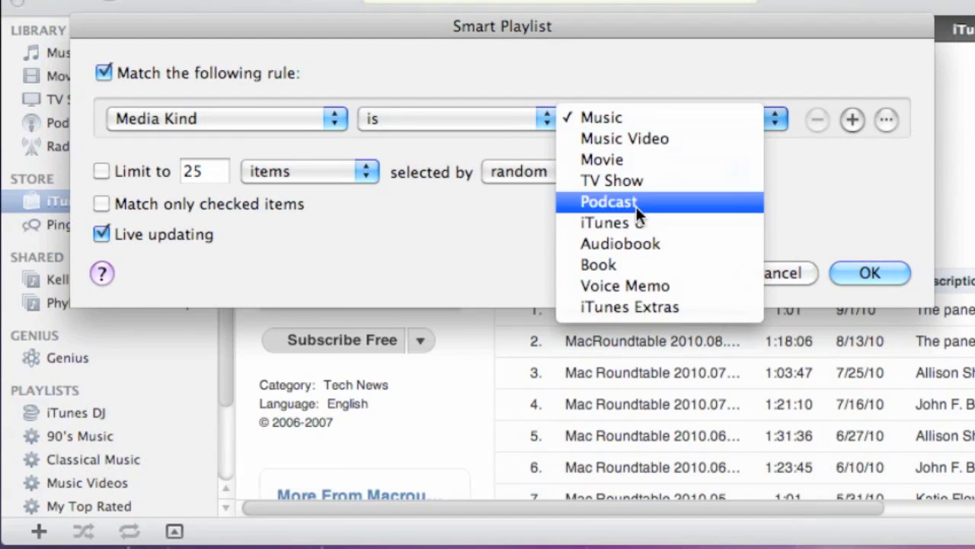
left_click(609, 201)
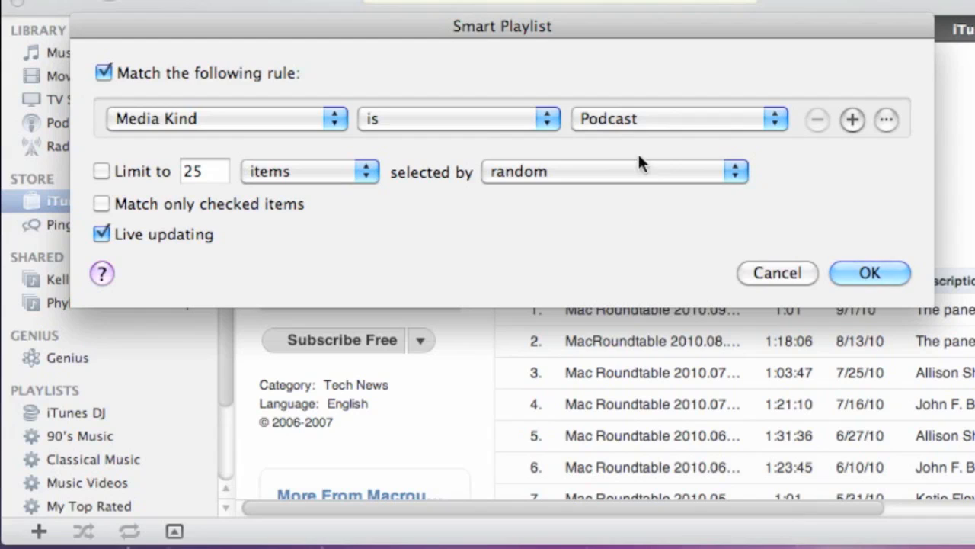
mouse_move(503, 148)
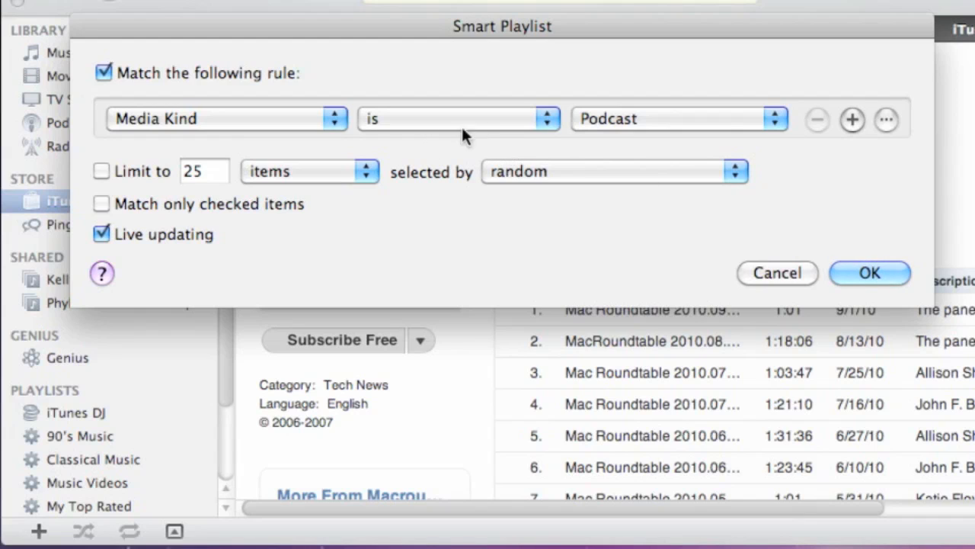
mouse_move(141, 229)
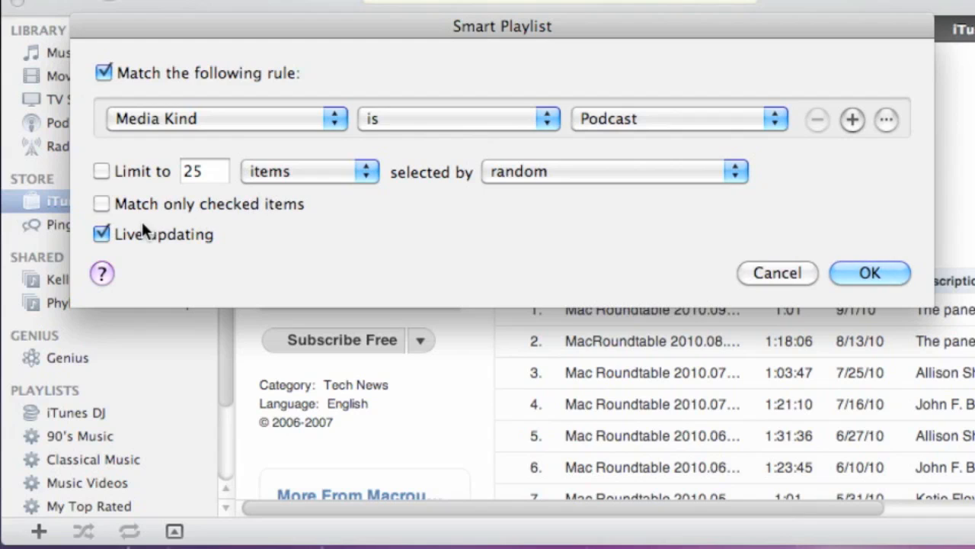
mouse_move(266, 191)
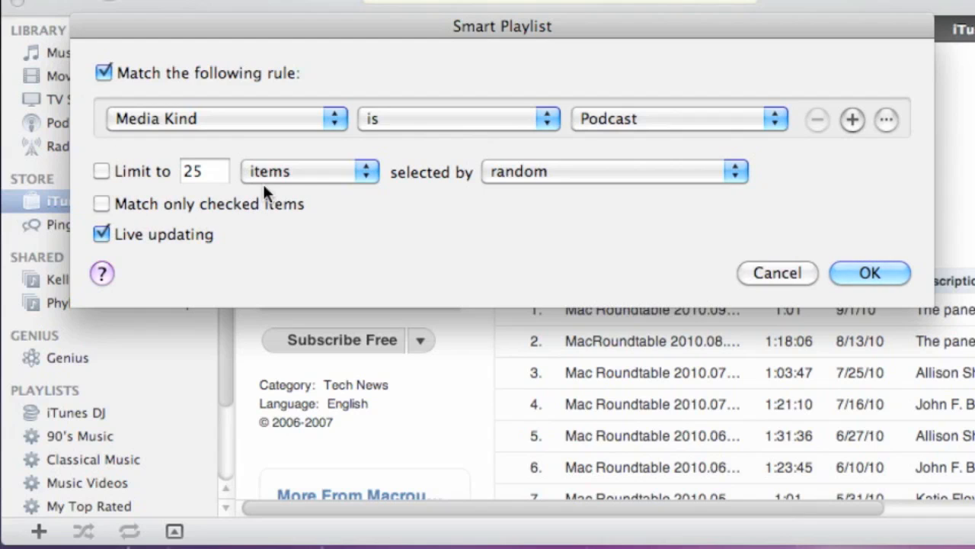
mouse_move(294, 197)
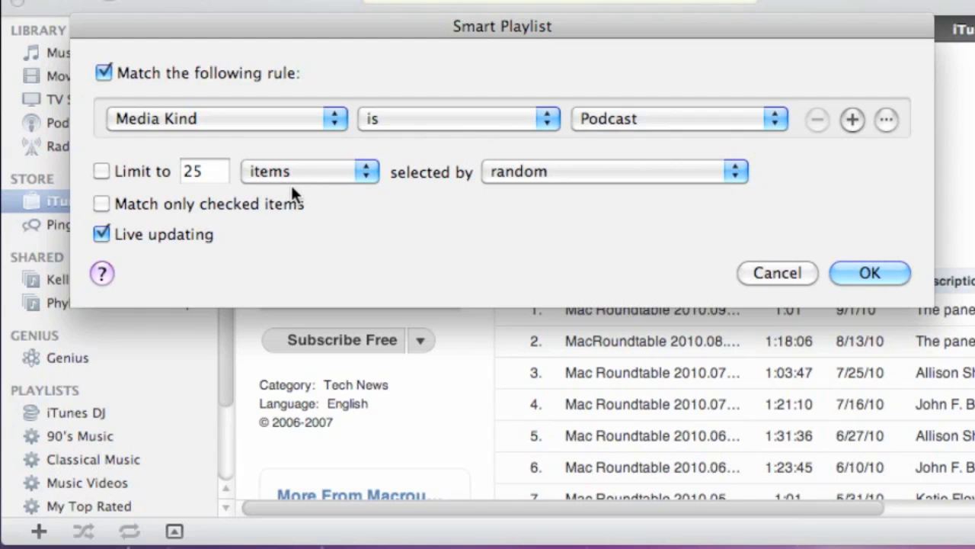
mouse_move(186, 227)
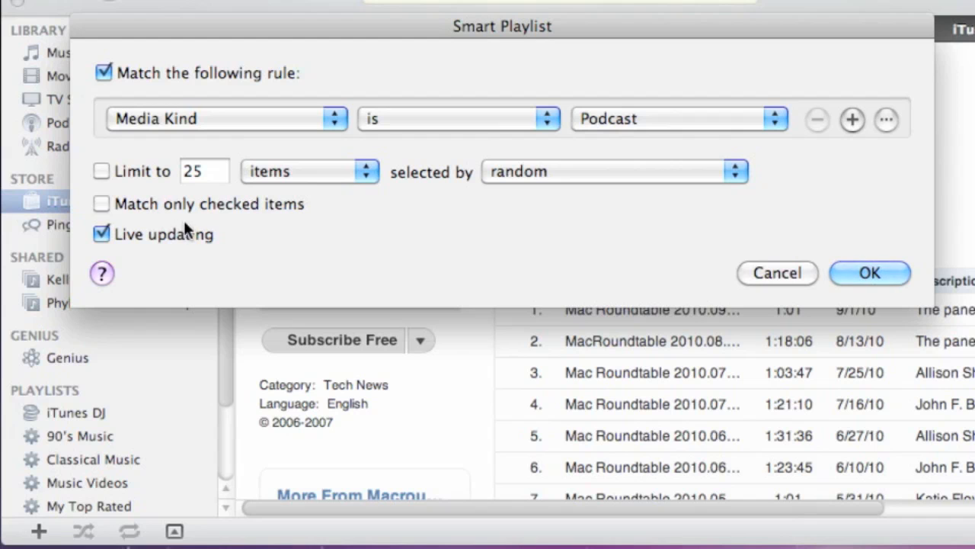
mouse_move(118, 245)
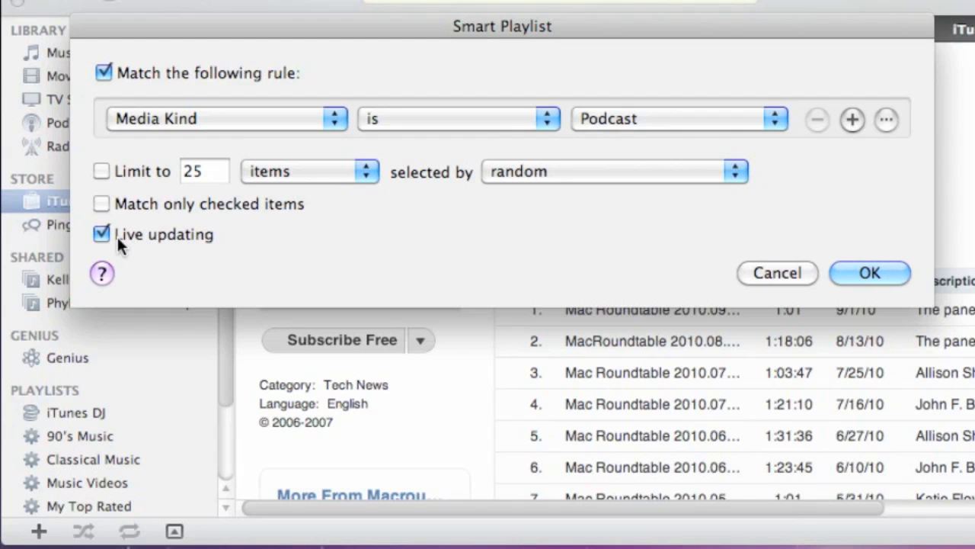
mouse_move(179, 246)
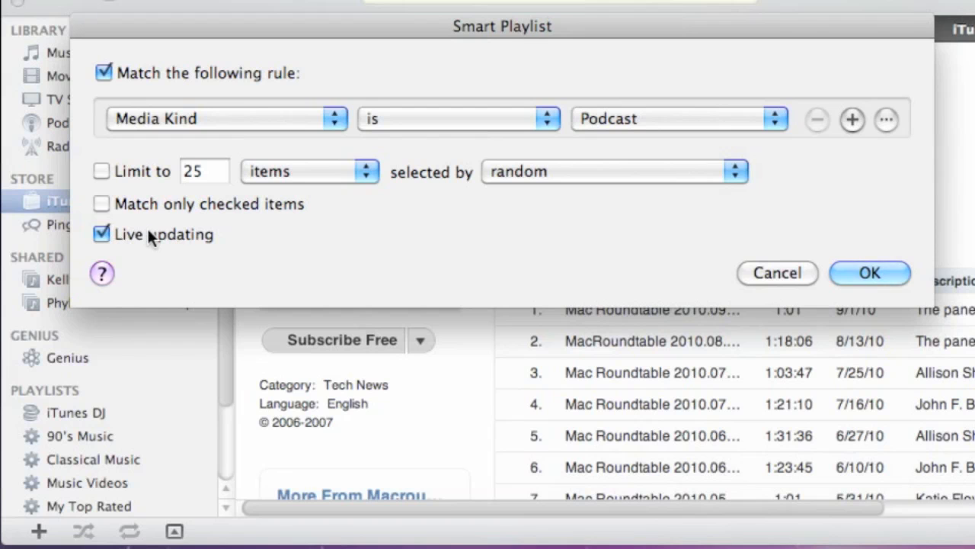
mouse_move(188, 243)
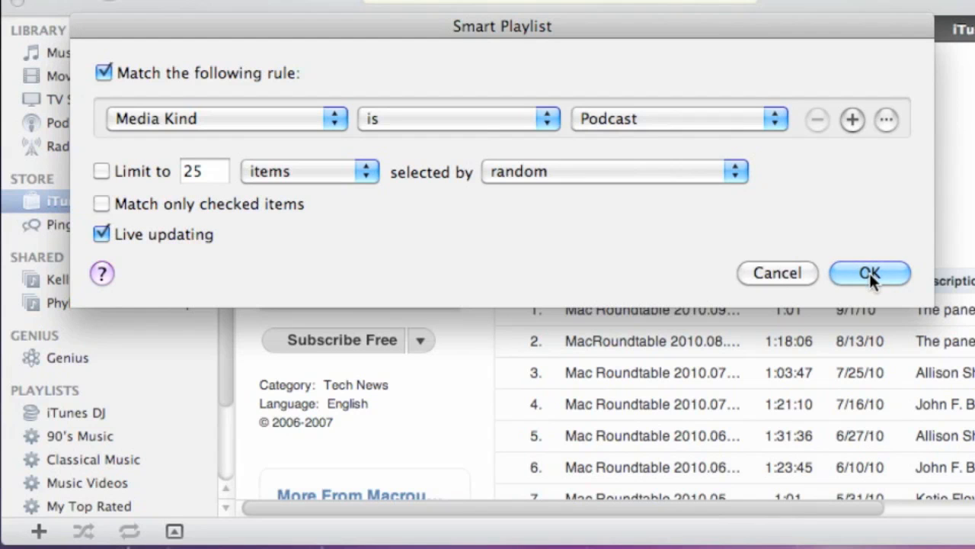
left_click(870, 273)
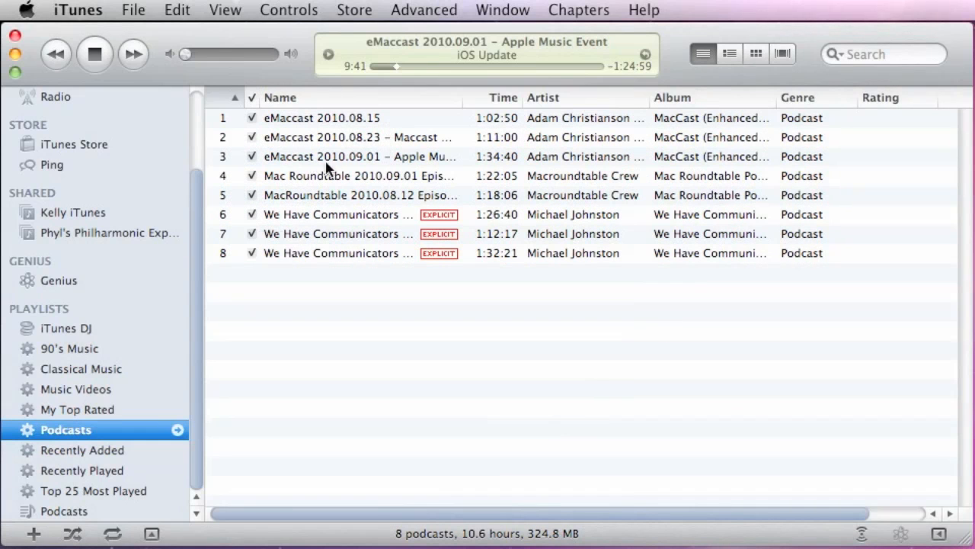
Select the September 1 Mac Roundtable episode in the Podcasts smart playlist.
left_click(358, 175)
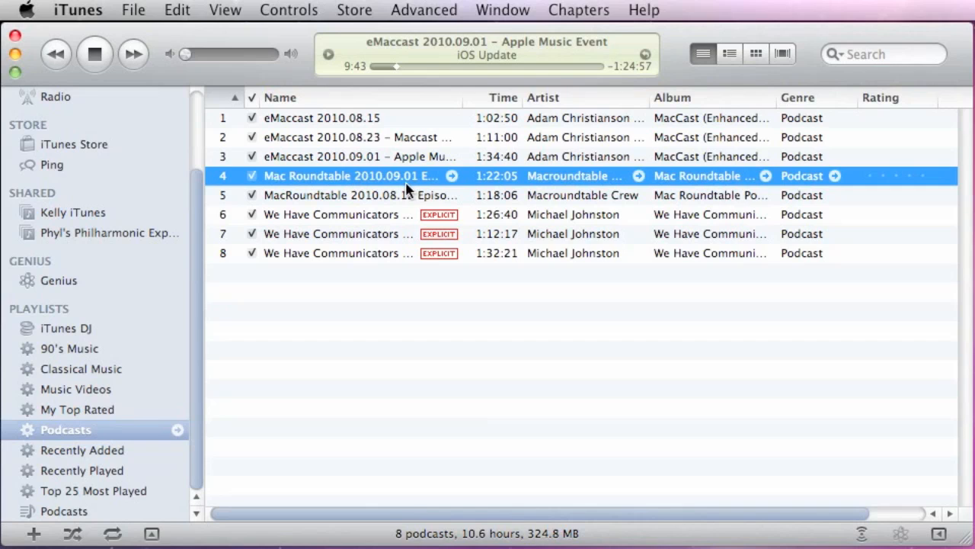
mouse_move(632, 183)
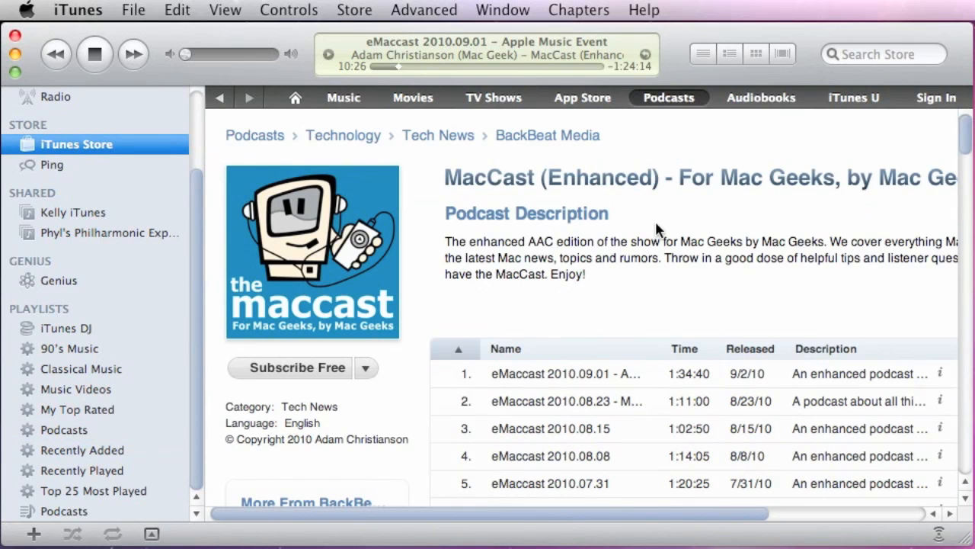
mouse_move(191, 221)
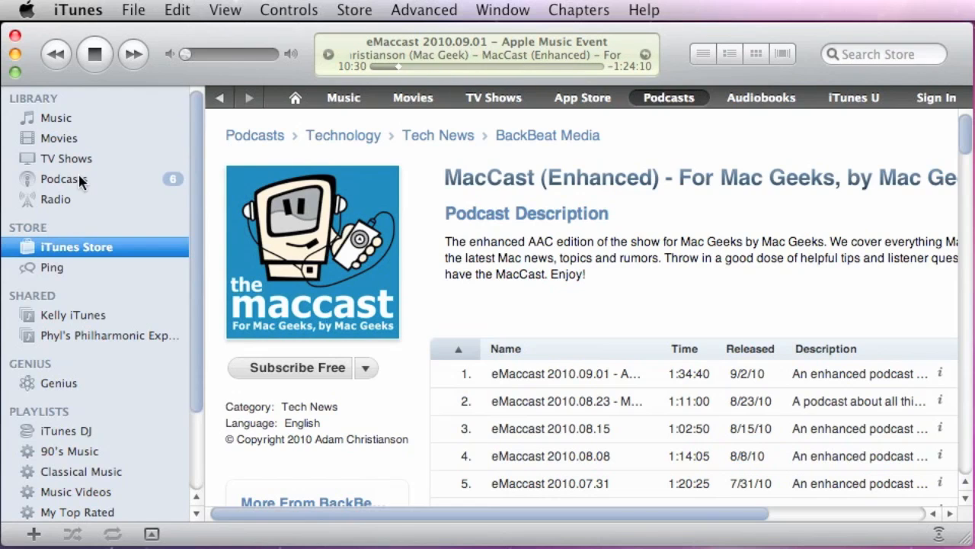
left_click(63, 178)
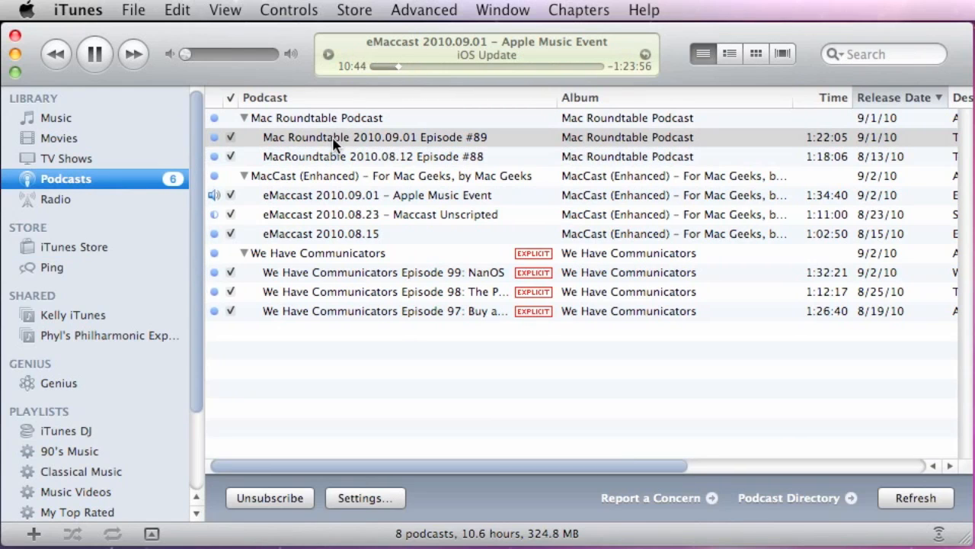
left_click(374, 137)
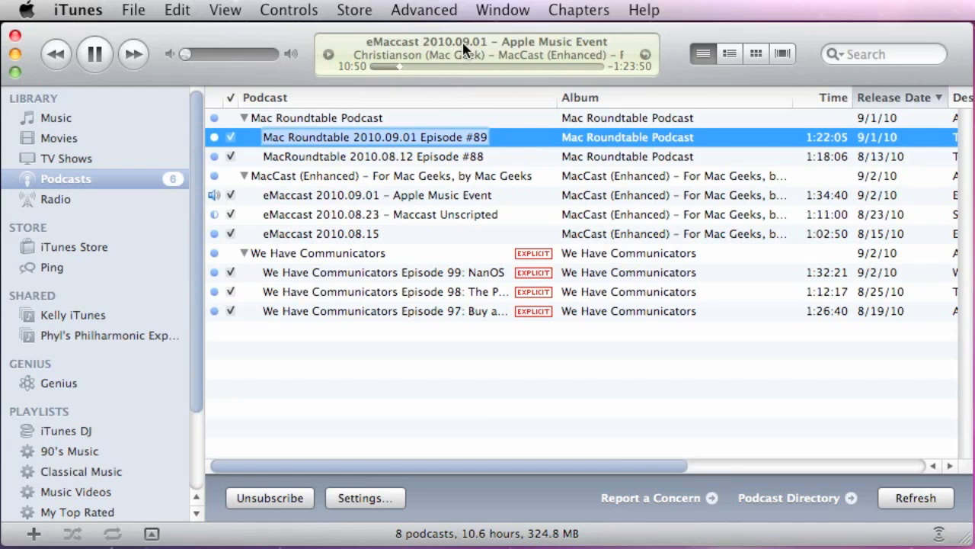
right_click(488, 54)
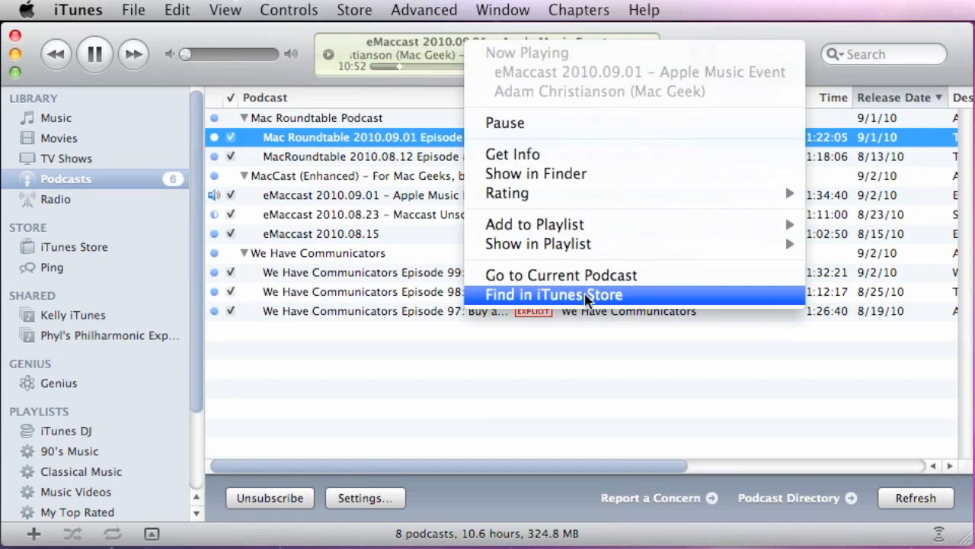
left_click(554, 294)
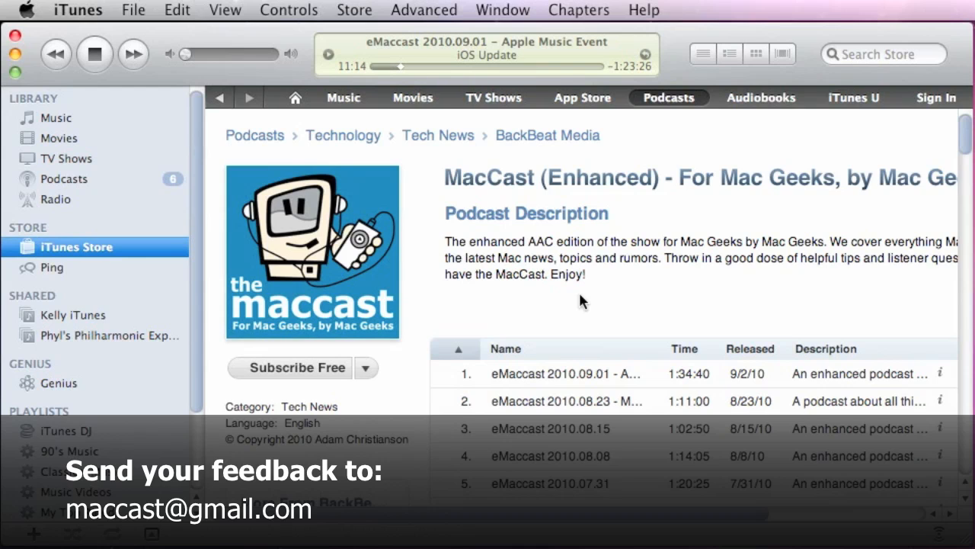
mouse_move(522, 291)
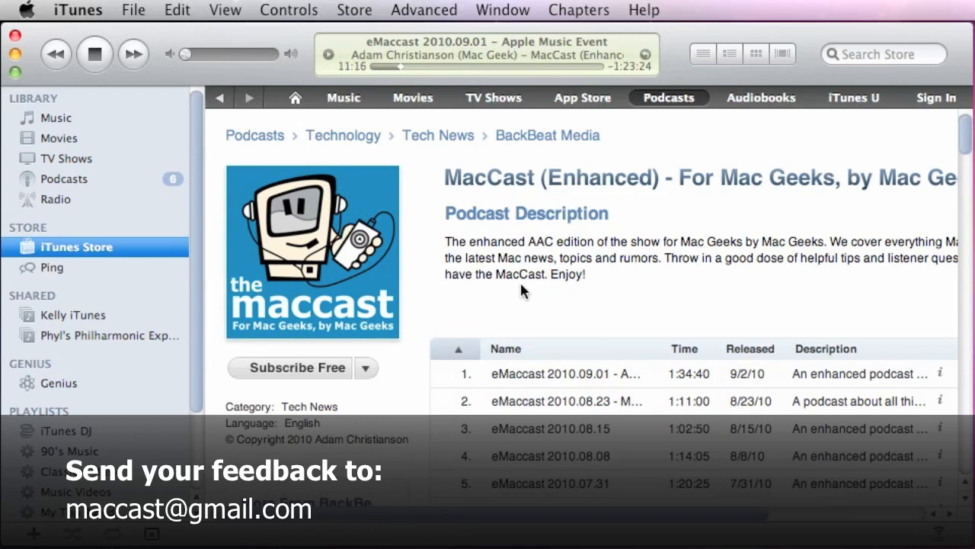